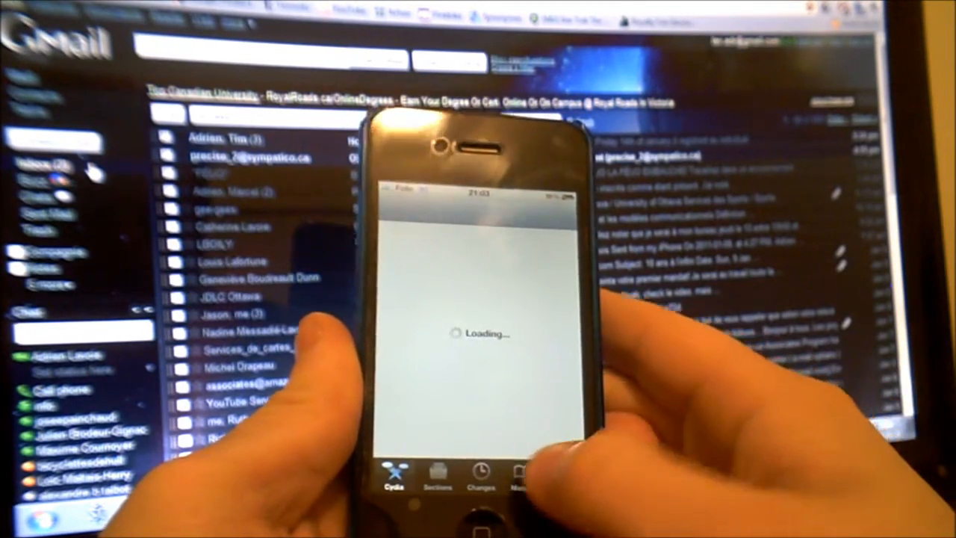
# Step: Reach the Enter Cydia/APT URL prompt via Manage > Sources > Edit/Add
pyautogui.click(514, 448)
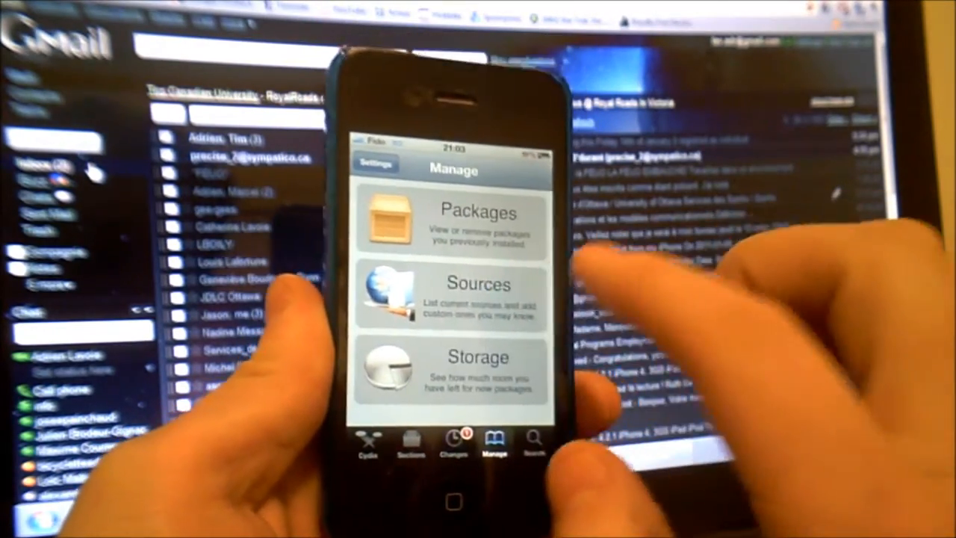
pyautogui.click(478, 291)
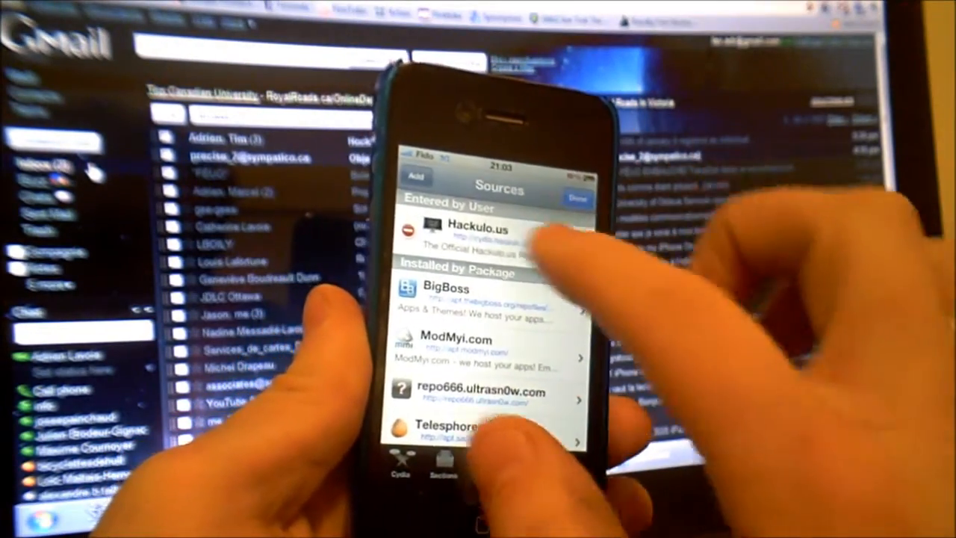
pyautogui.click(415, 177)
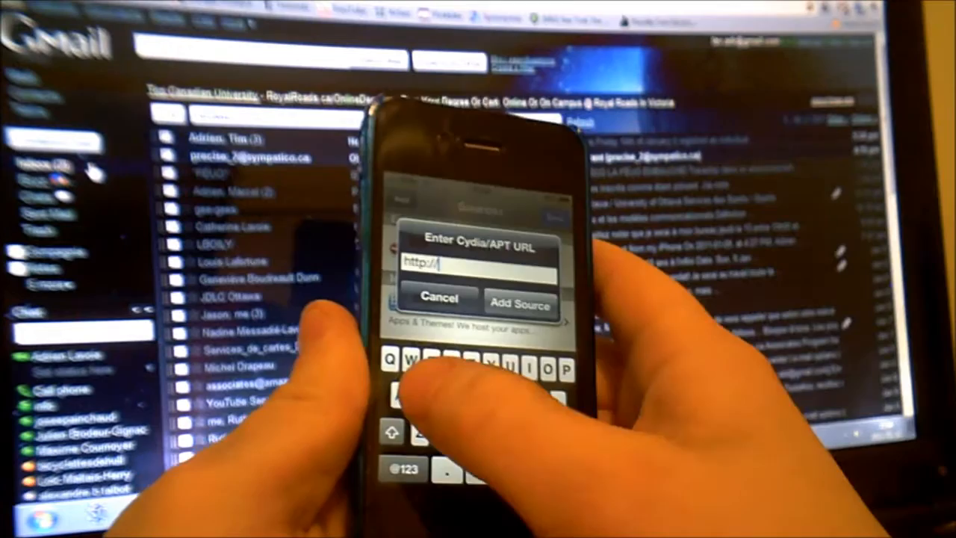
pyautogui.write('sinfu')
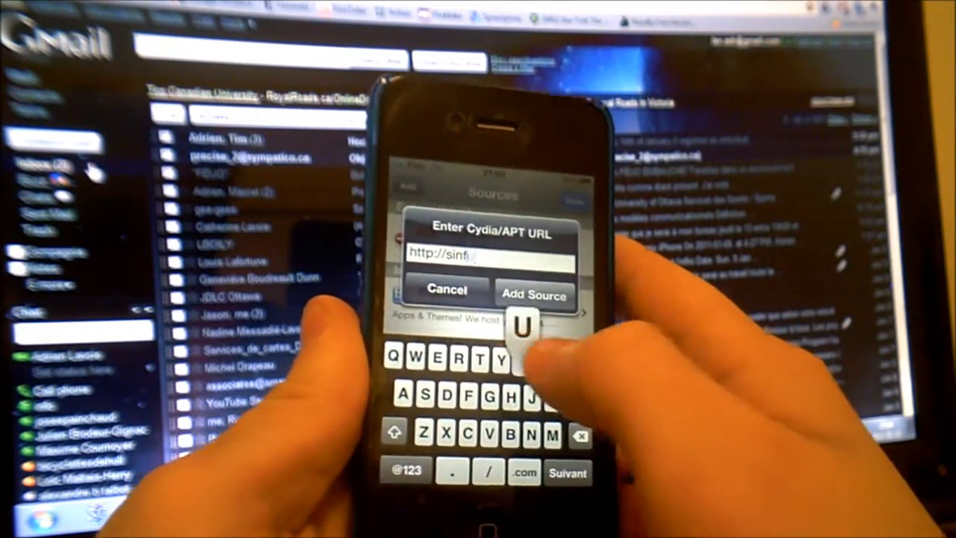
pyautogui.write('uliphone')
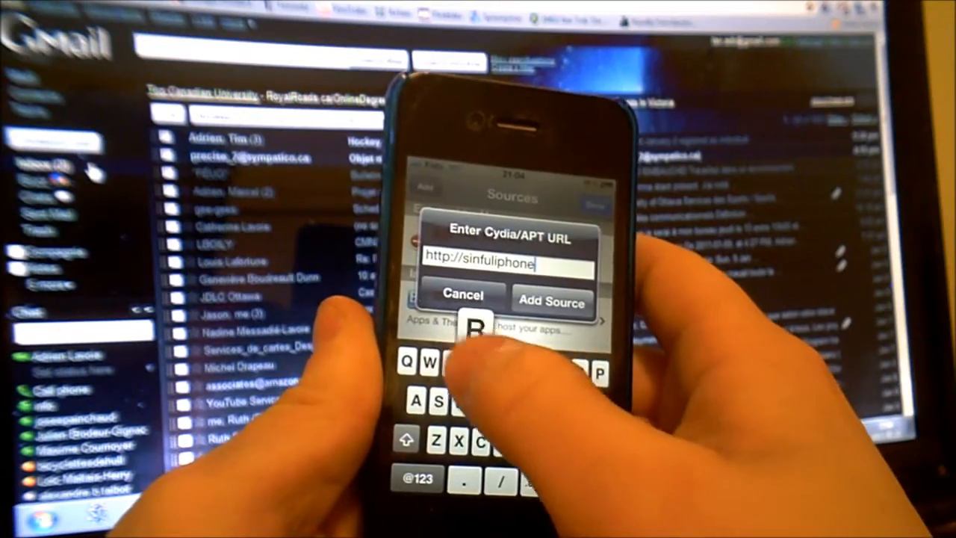
pyautogui.write('repo.com')
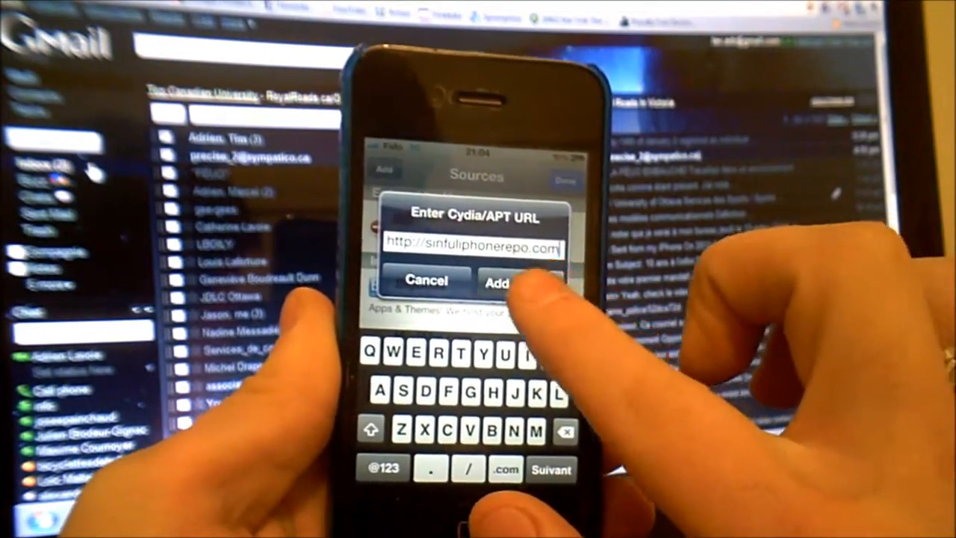
pyautogui.click(497, 282)
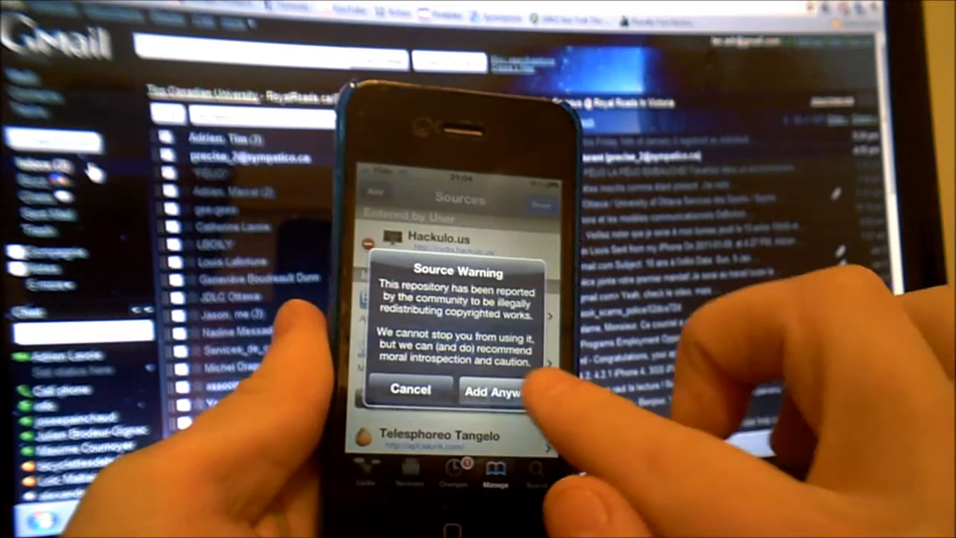
# Step: Add SiNfuL iPhone Repo anyway despite the warning and view its package list
pyautogui.click(490, 390)
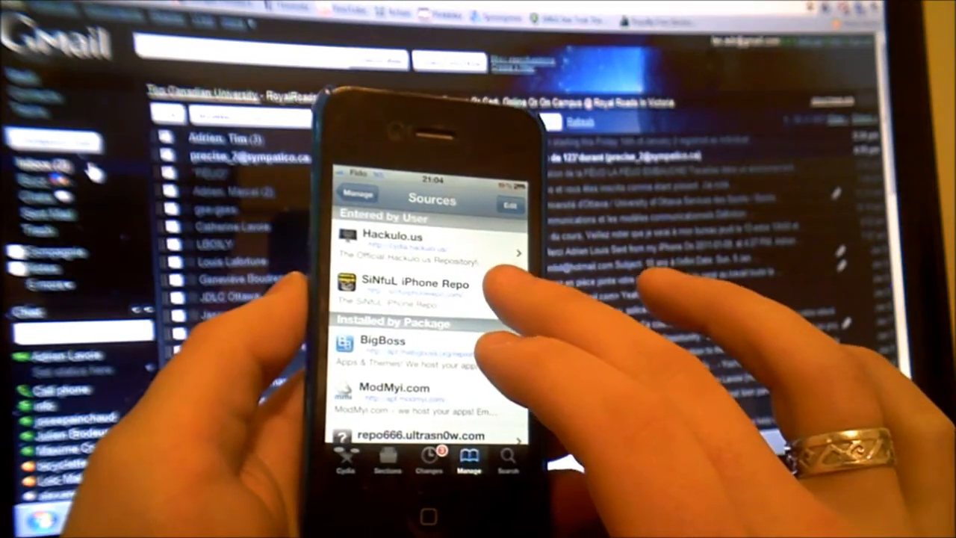
pyautogui.click(407, 286)
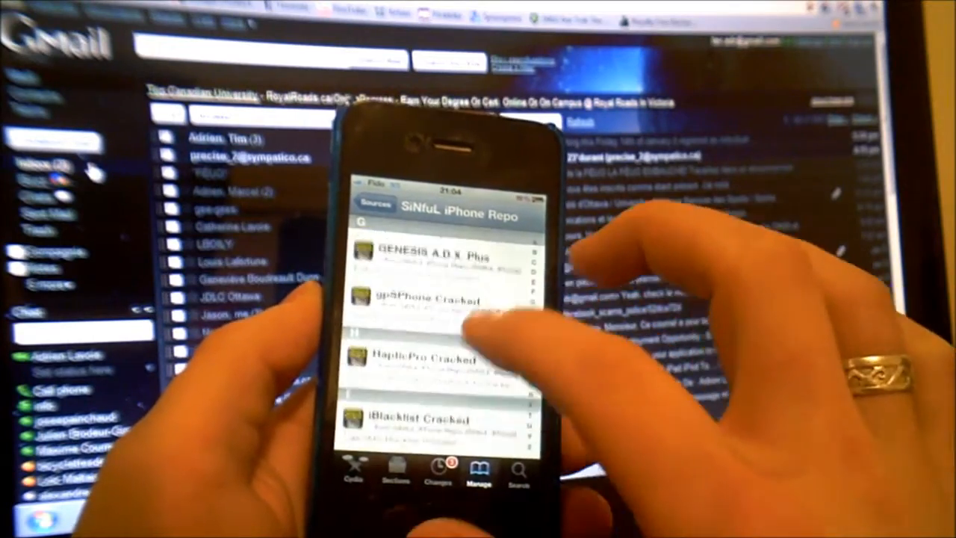
# Step: Scroll the repo list down to L and queue LockInfo Cracked for install
pyautogui.scroll(-3)
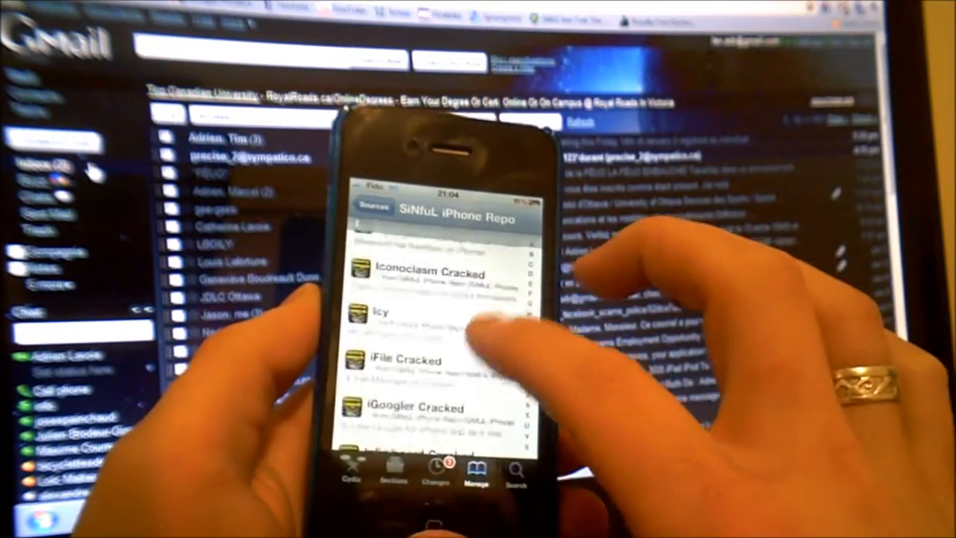
pyautogui.scroll(-3)
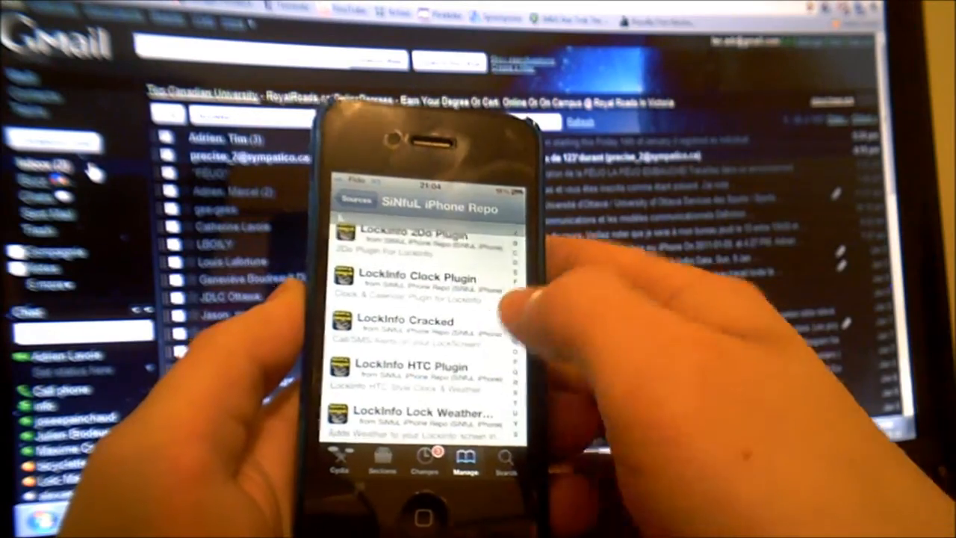
pyautogui.click(407, 321)
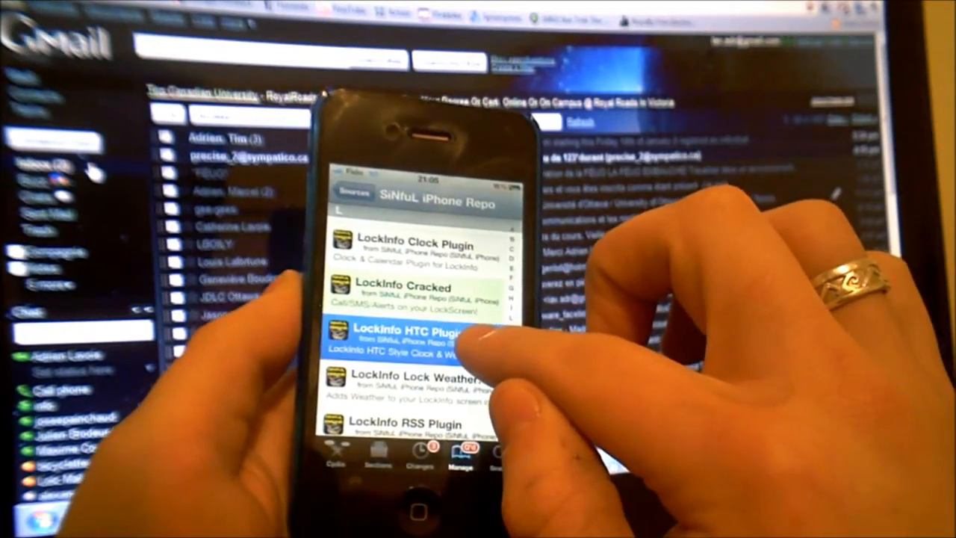
# Step: Mark LockInfo HTC Plugin for install and confirm installing both queued packages
pyautogui.click(414, 337)
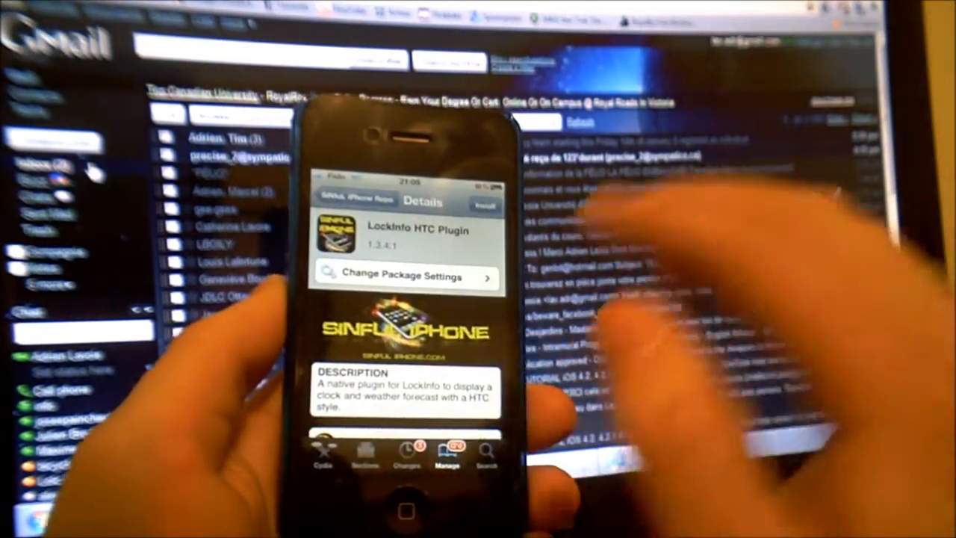
pyautogui.scroll(-3)
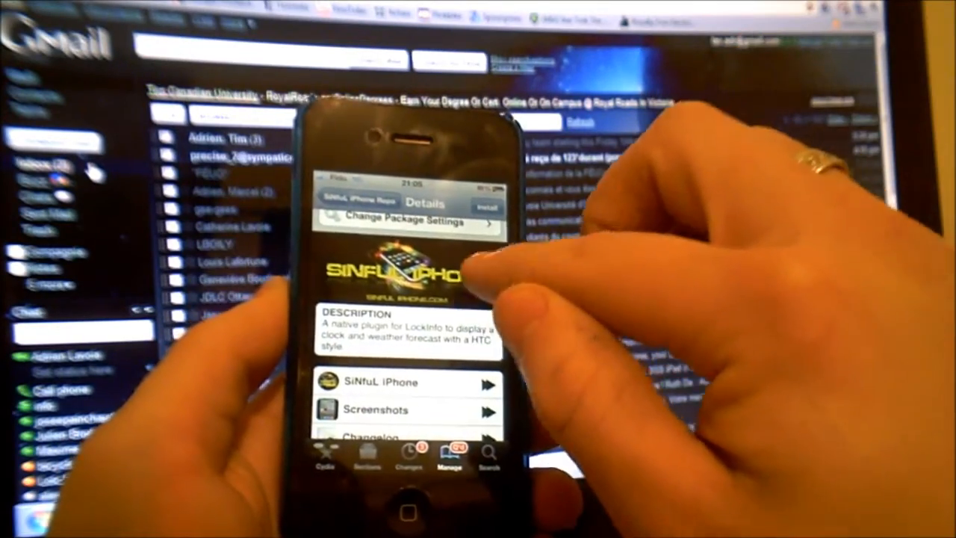
pyautogui.click(487, 207)
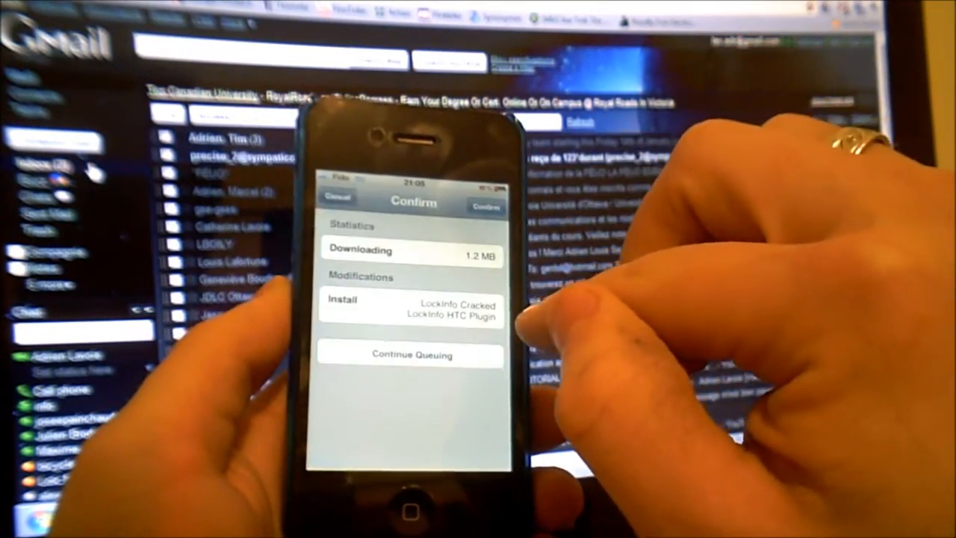
pyautogui.click(486, 206)
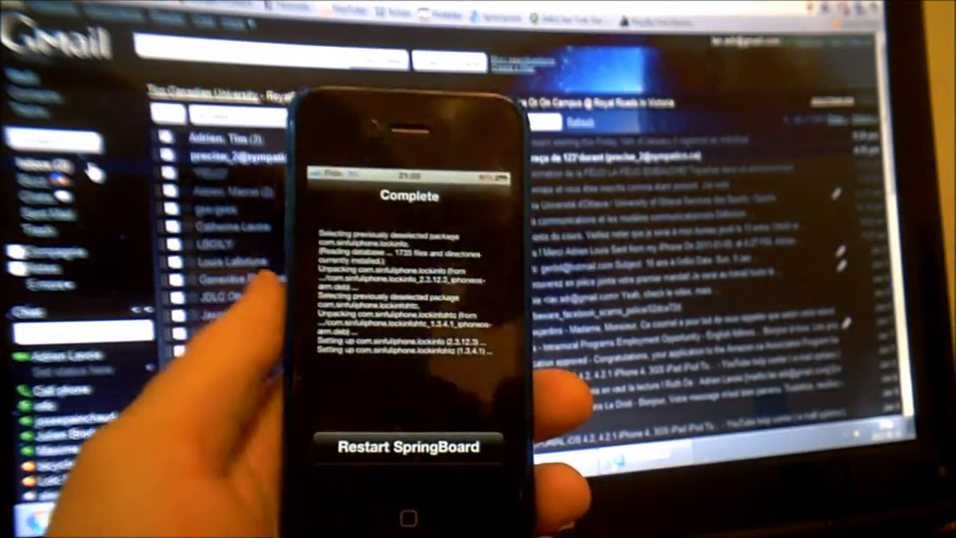
# Step: Restart SpringBoard from the Complete screen to finish the installation
pyautogui.click(409, 447)
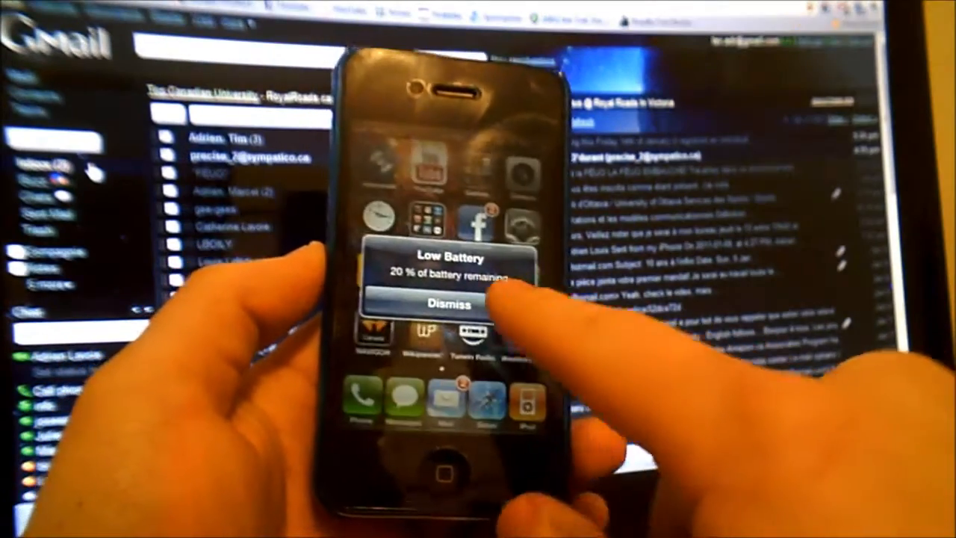
# Step: Dismiss the low battery alert and reach LockInfo's Plugin Order list in Settings
pyautogui.click(449, 303)
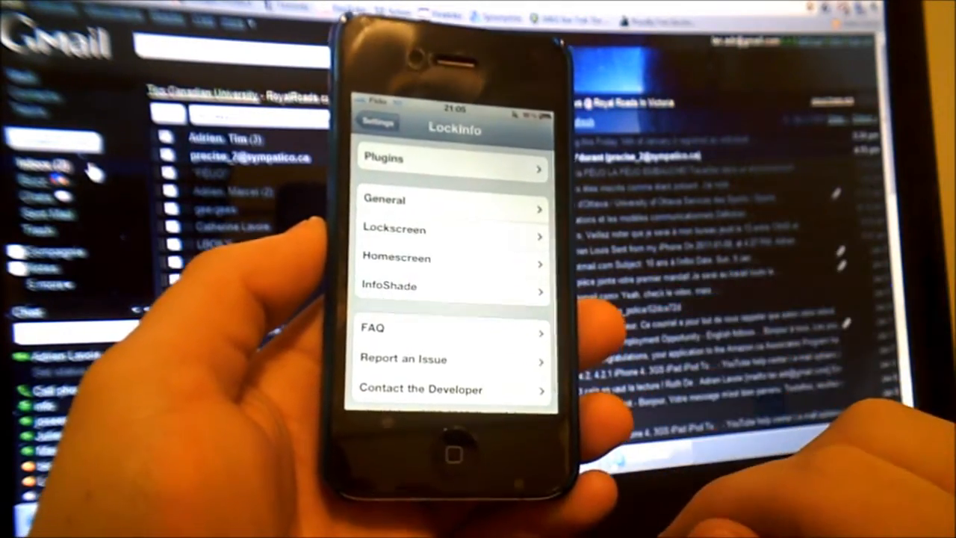
pyautogui.click(452, 163)
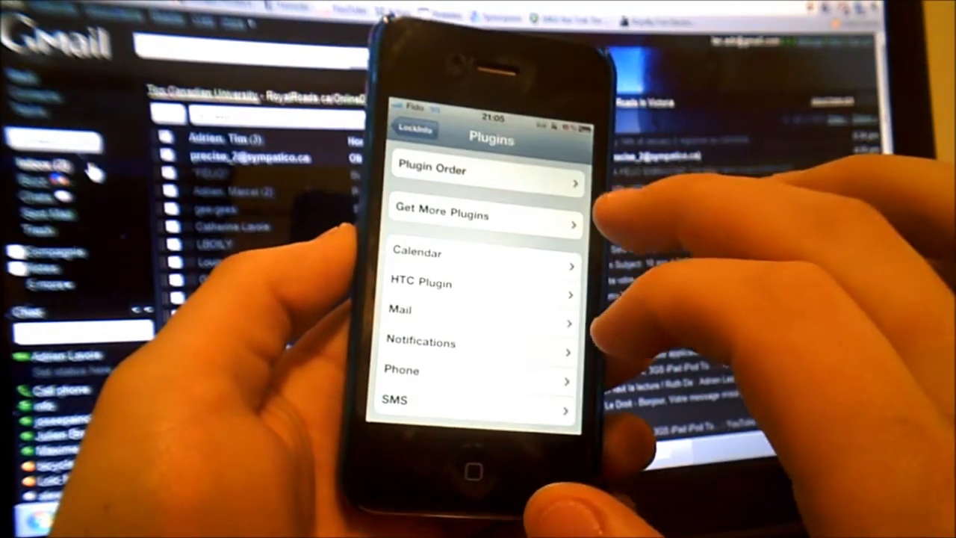
pyautogui.click(431, 170)
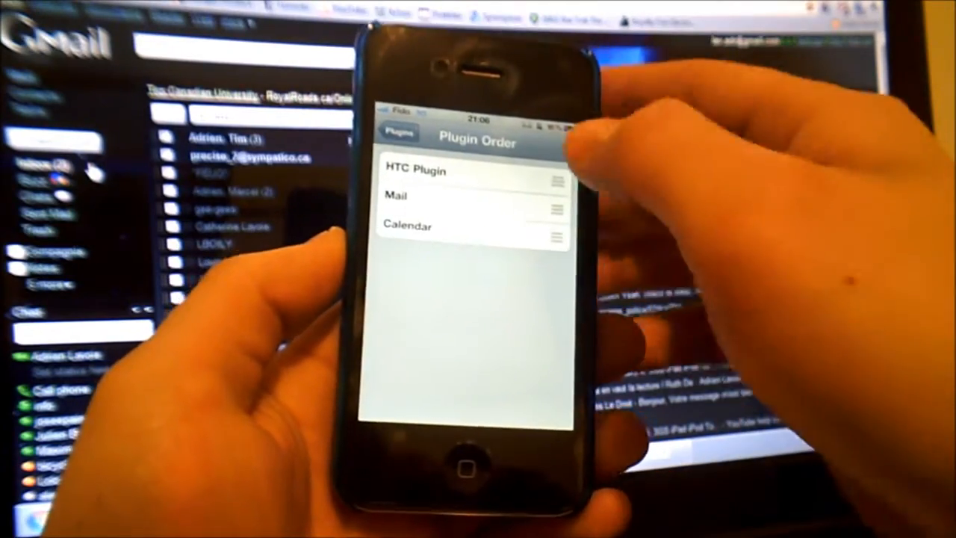